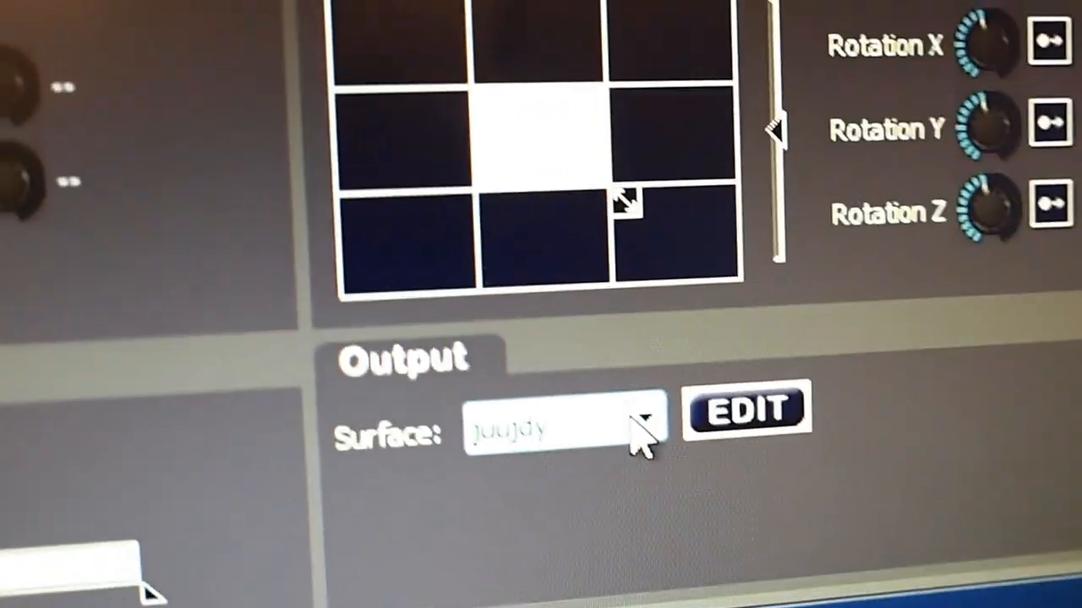
# Check the output's surface list, then enter the bitmaps folder inside ArKaos_VideoMapper_Windows to find a mask
pyautogui.click(645, 426)
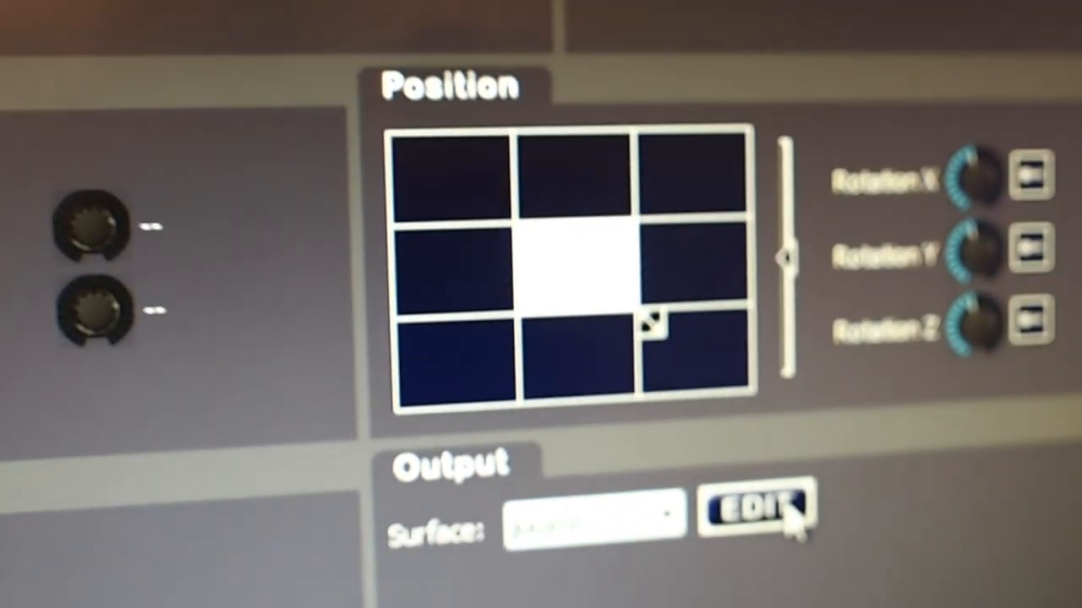
pyautogui.click(756, 507)
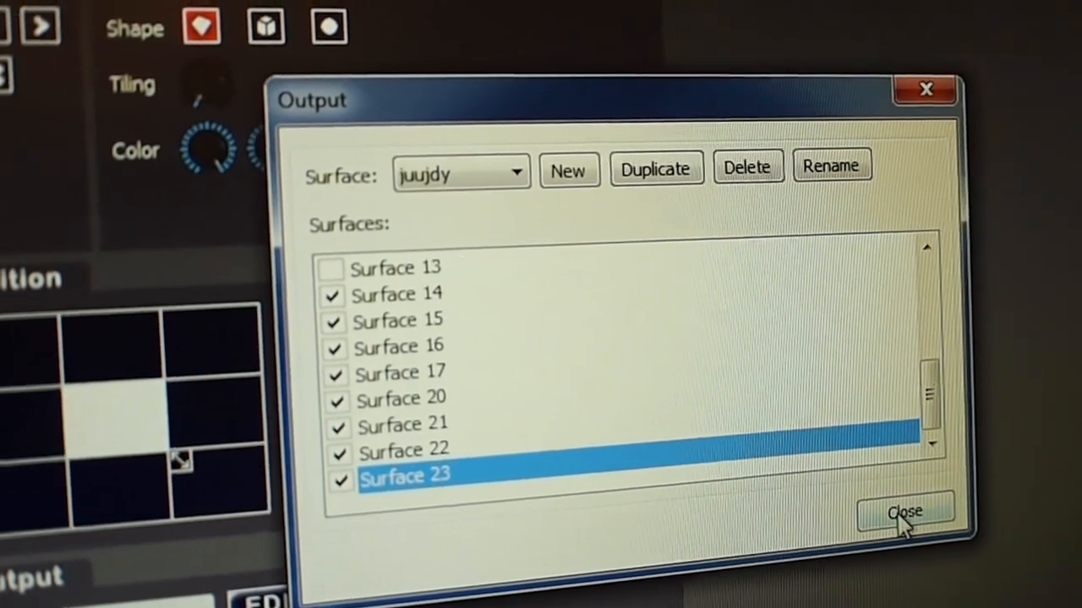
pyautogui.click(904, 512)
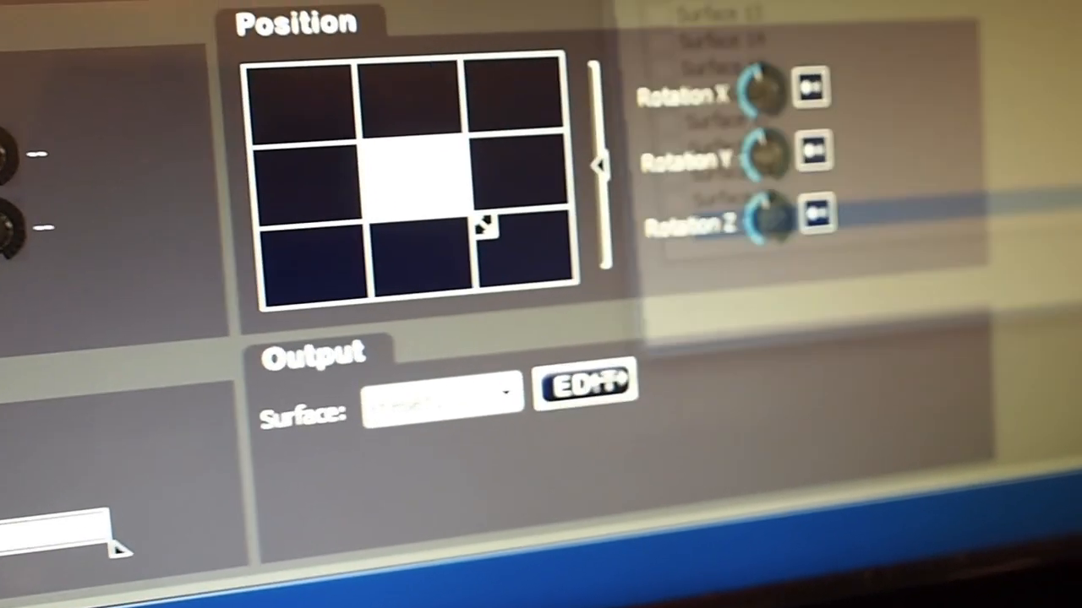
pyautogui.click(584, 389)
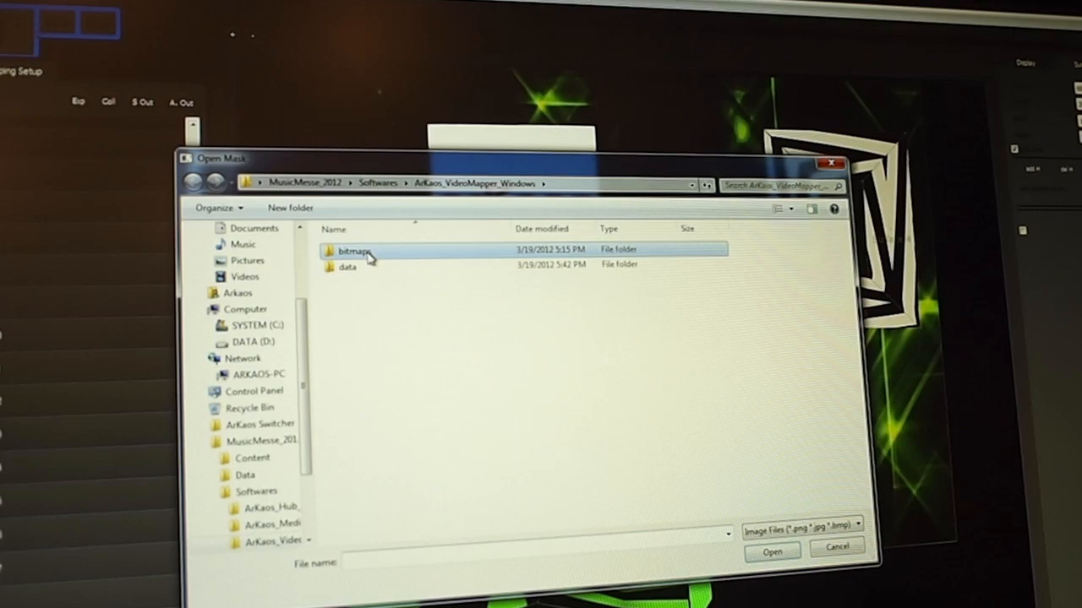
pyautogui.doubleClick(353, 250)
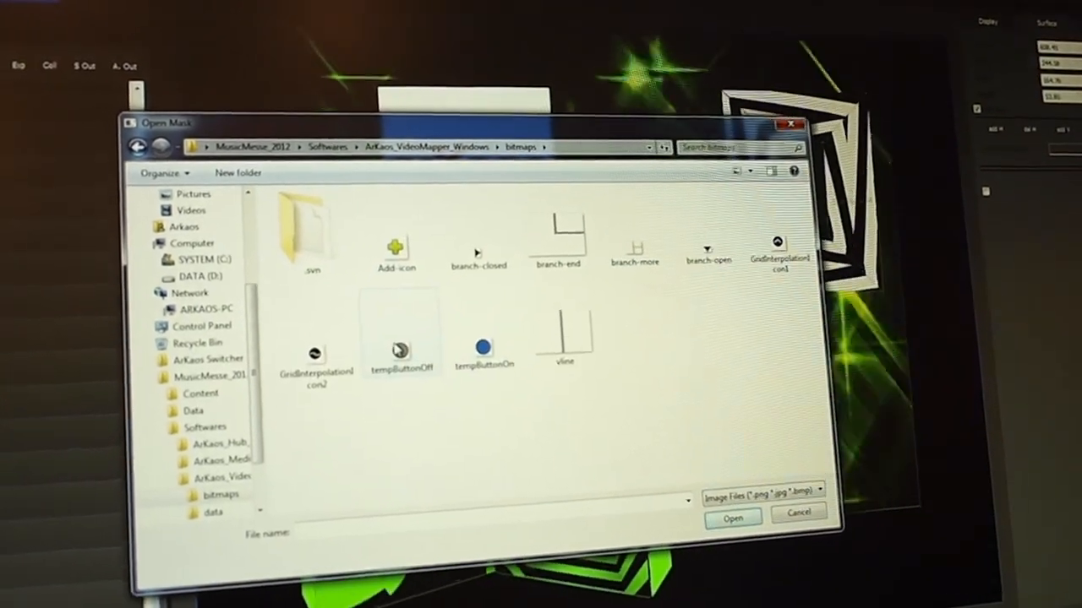